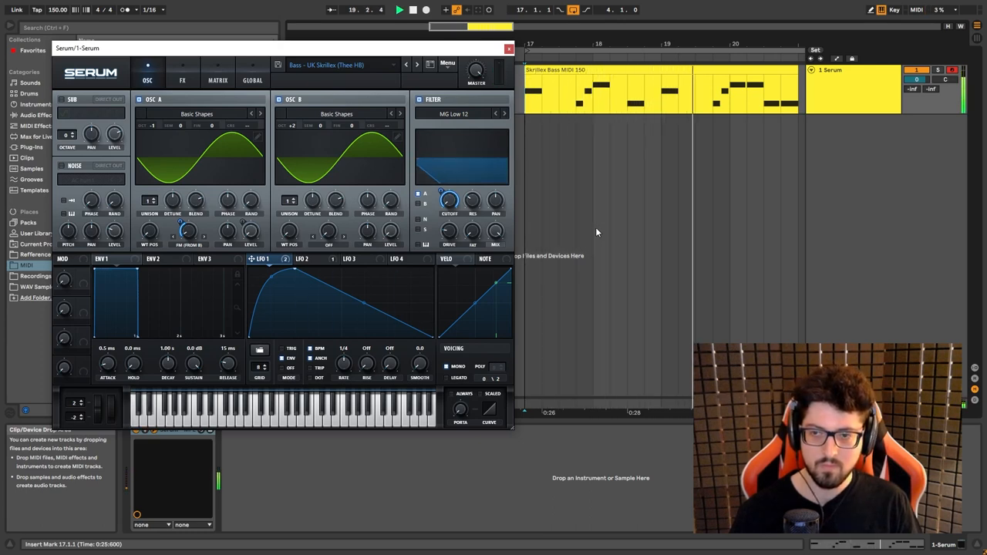
Pause the bass clip and keep oscillator A's warp mode on FM (from B)
{"action": "left_click", "coordinate": [399, 10]}
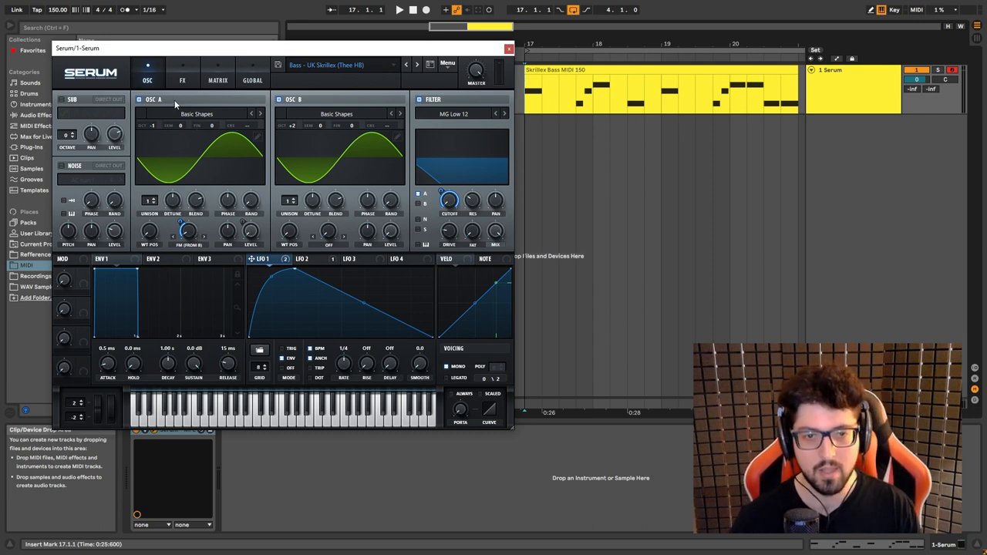
{"action": "mouse_move", "coordinate": [235, 150]}
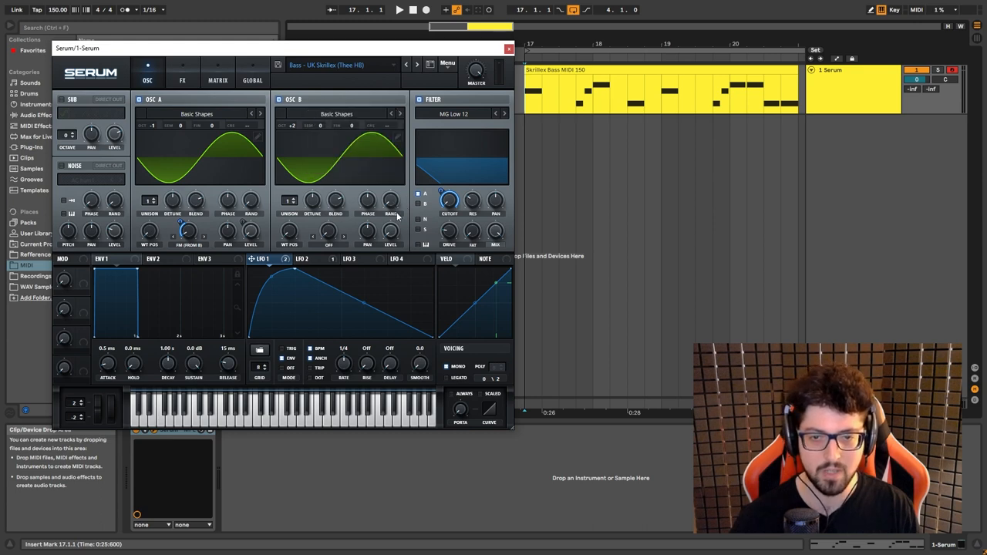
{"action": "mouse_move", "coordinate": [391, 235]}
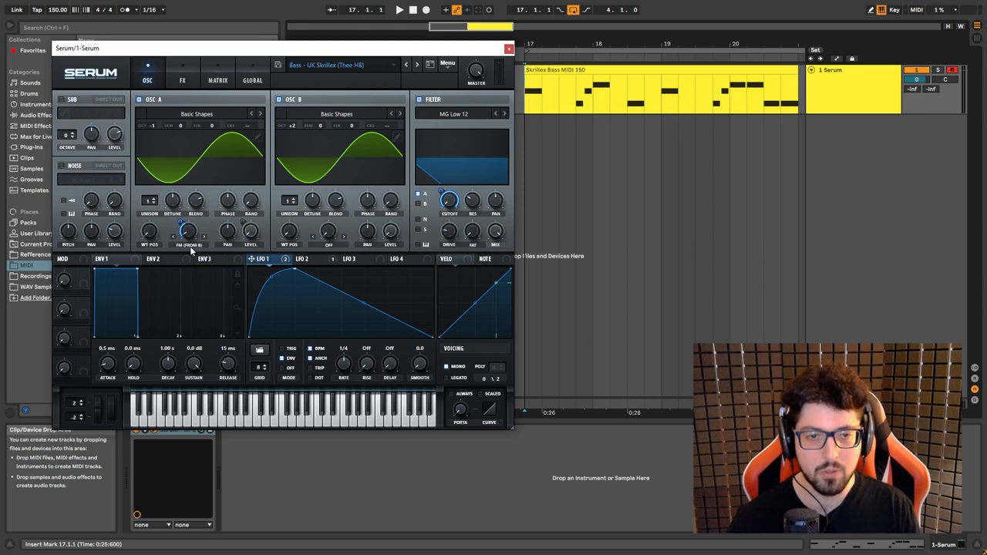
{"action": "left_click", "coordinate": [185, 230]}
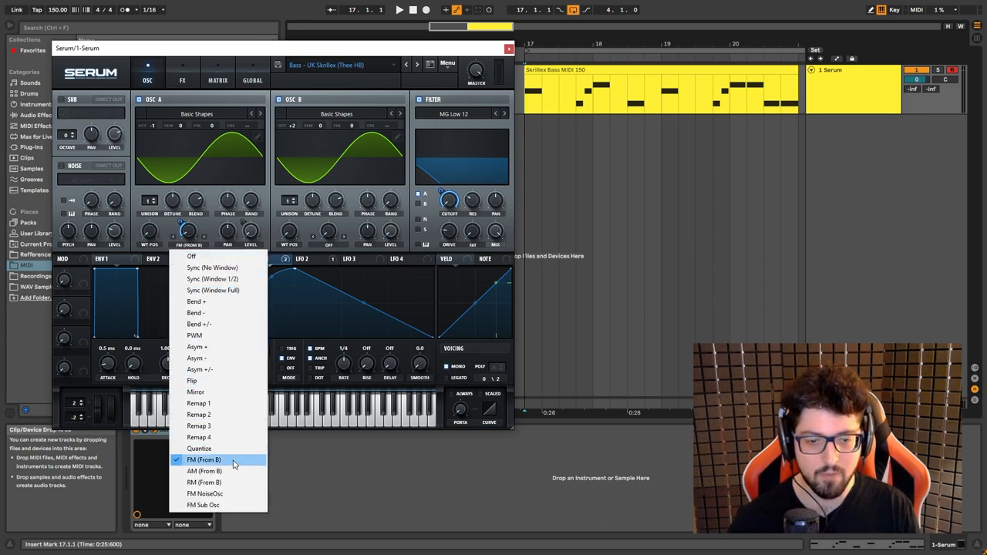
{"action": "left_click", "coordinate": [204, 459]}
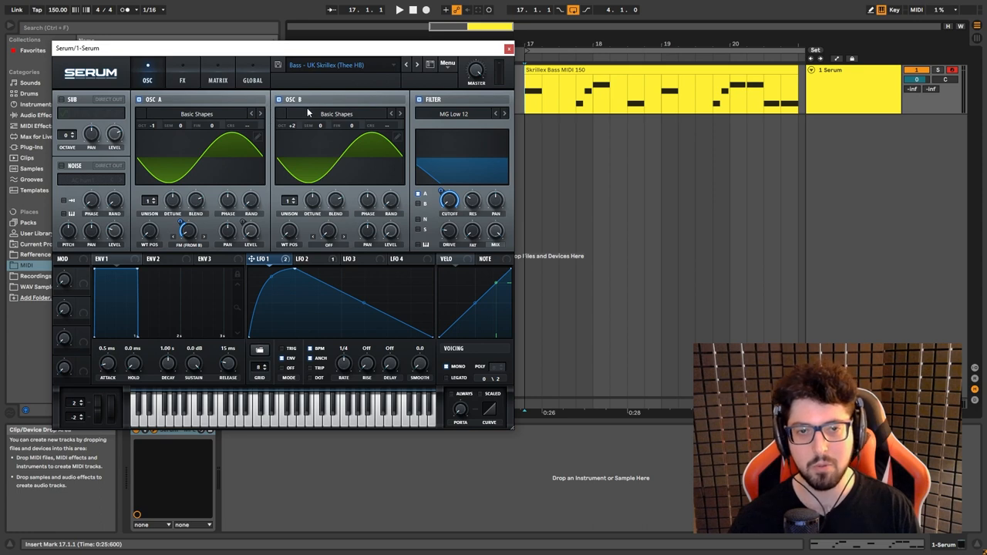
{"action": "mouse_move", "coordinate": [303, 120]}
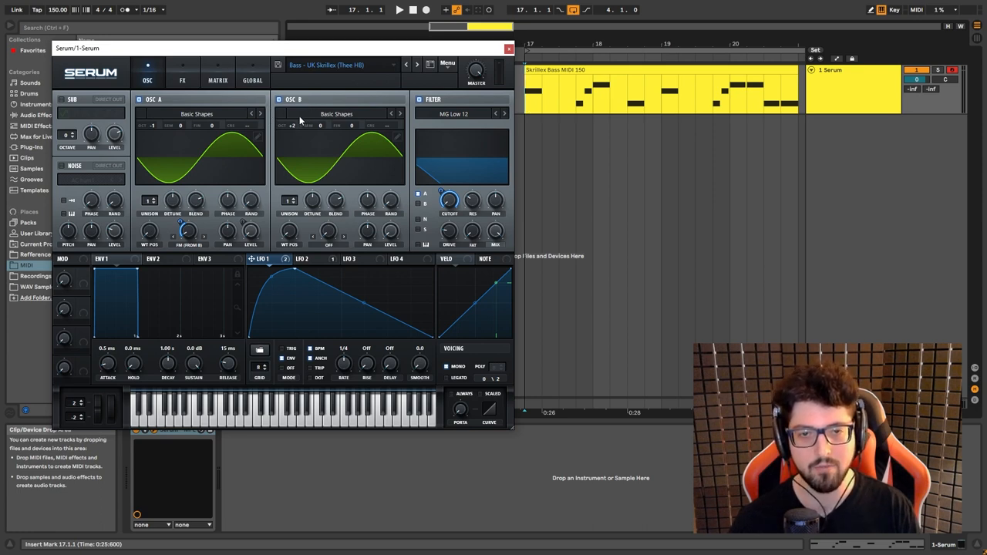
{"action": "mouse_move", "coordinate": [240, 107]}
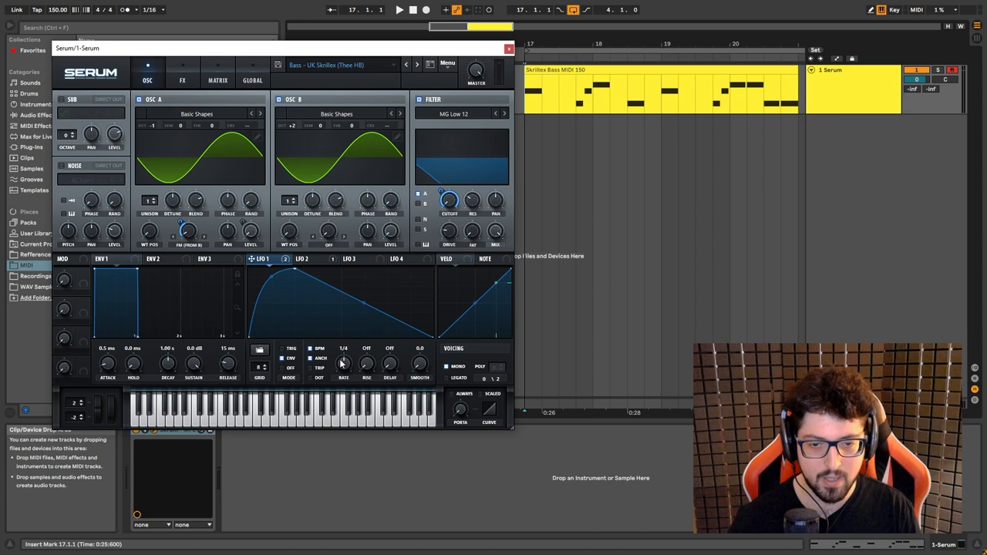
{"action": "mouse_move", "coordinate": [327, 368]}
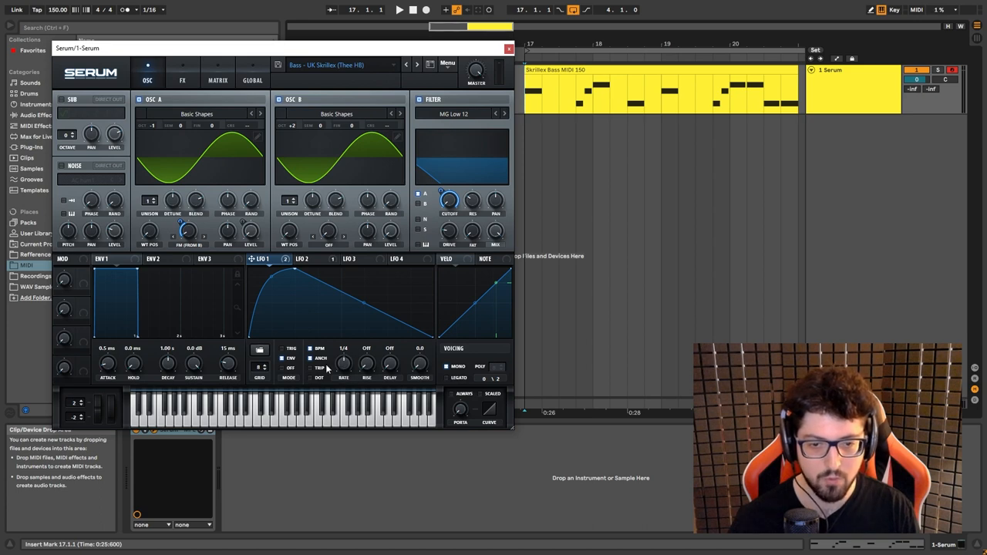
{"action": "mouse_move", "coordinate": [316, 287]}
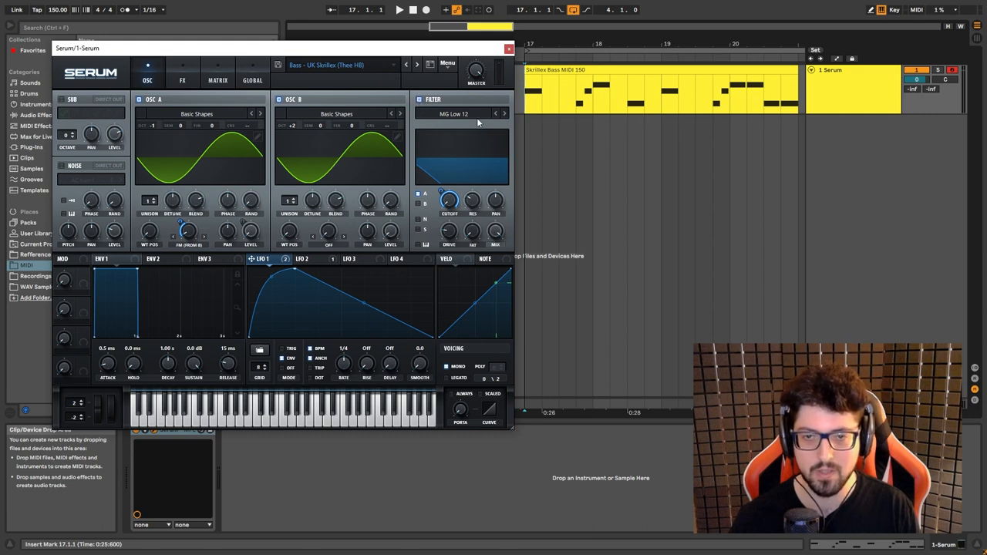
{"action": "mouse_move", "coordinate": [462, 114]}
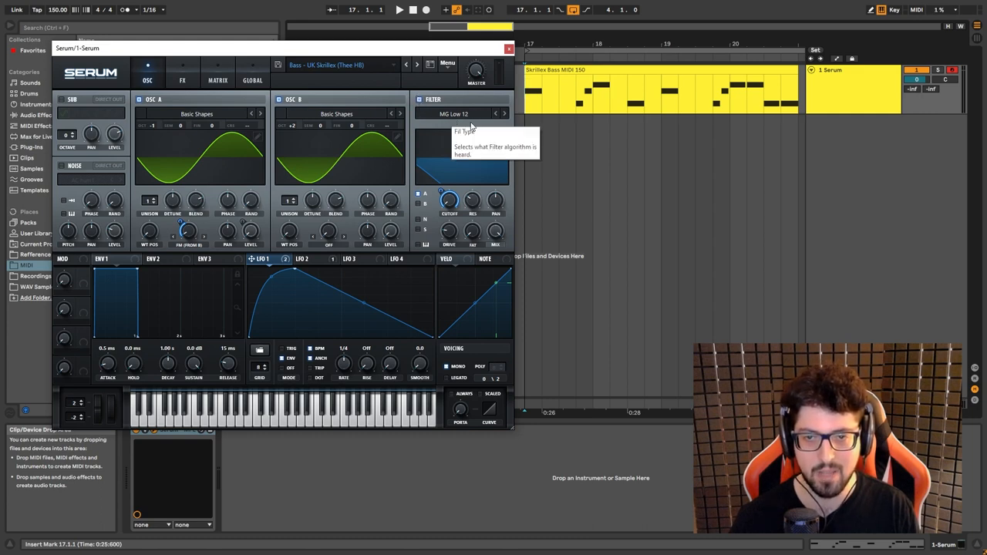
{"action": "mouse_move", "coordinate": [451, 189]}
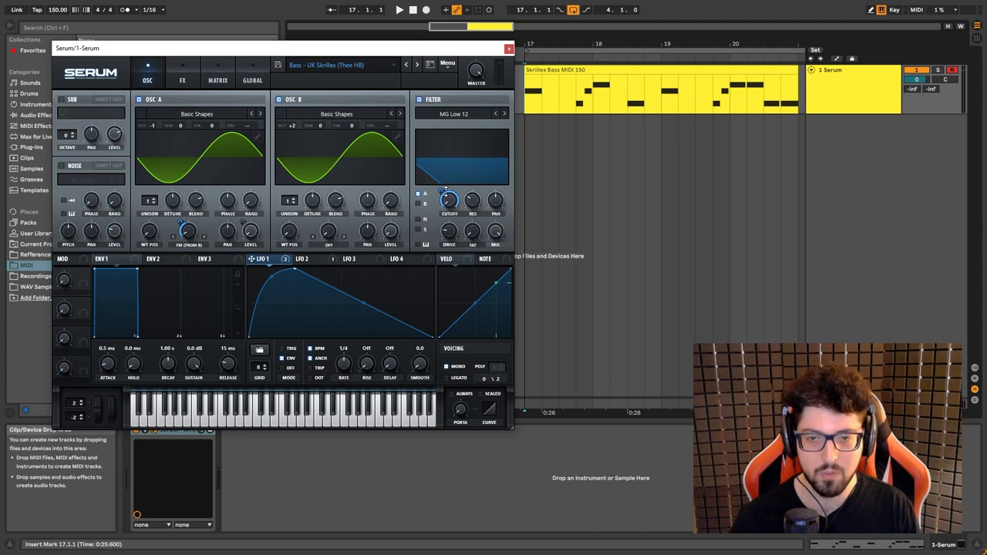
{"action": "mouse_move", "coordinate": [279, 303]}
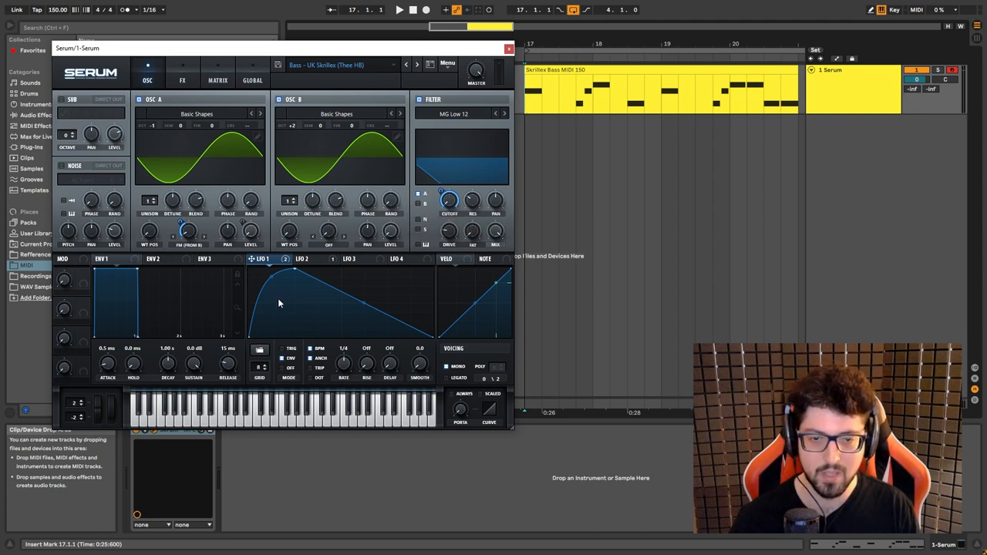
{"action": "mouse_move", "coordinate": [454, 299]}
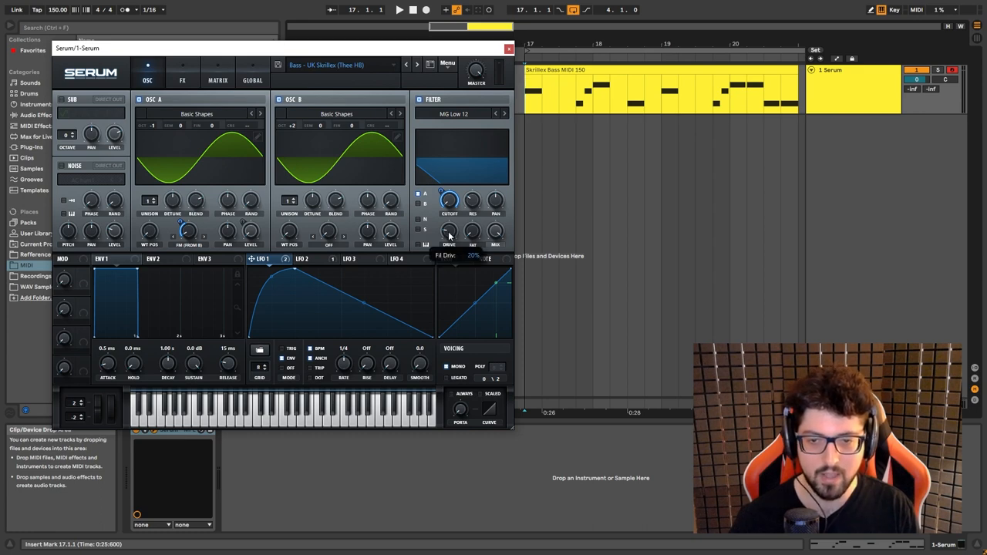
{"action": "mouse_move", "coordinate": [302, 259]}
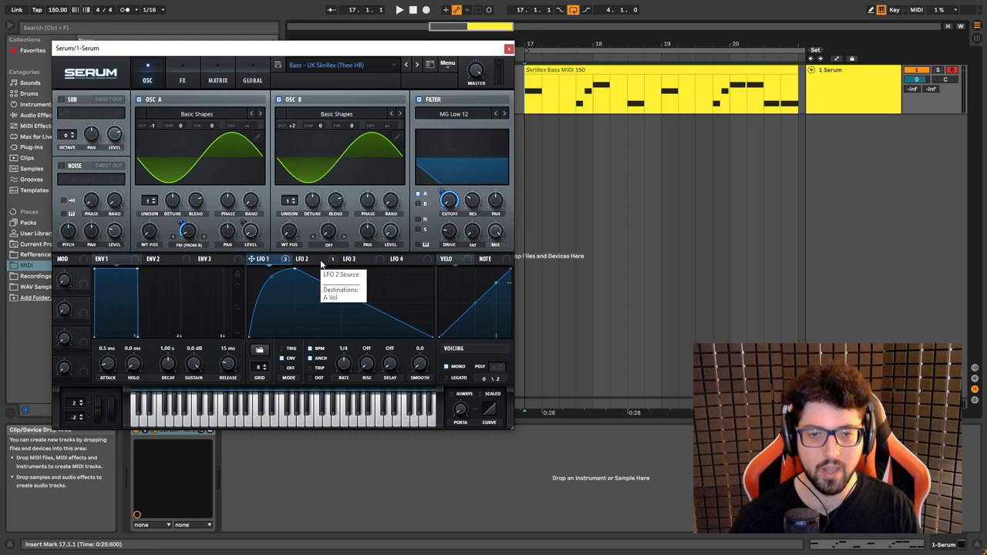
Display LFO 2's shape, the modulator on oscillator A's level, and resume playing the clip
{"action": "left_click", "coordinate": [301, 259]}
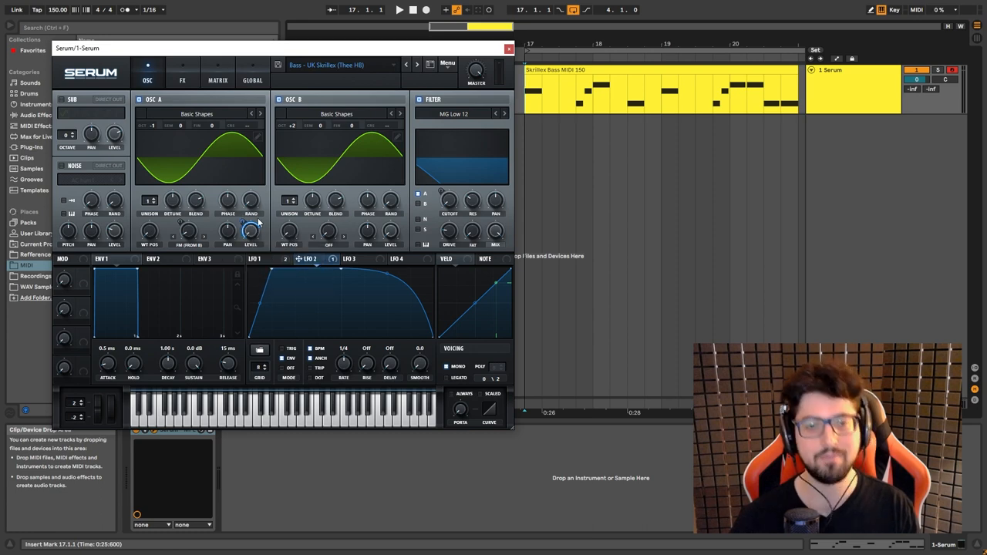
{"action": "mouse_move", "coordinate": [581, 199]}
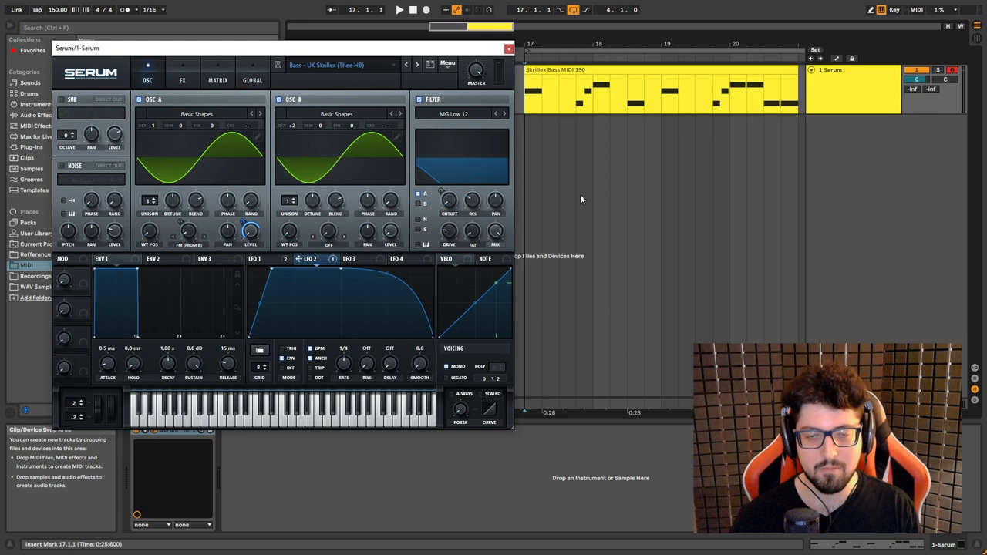
{"action": "left_click", "coordinate": [183, 80]}
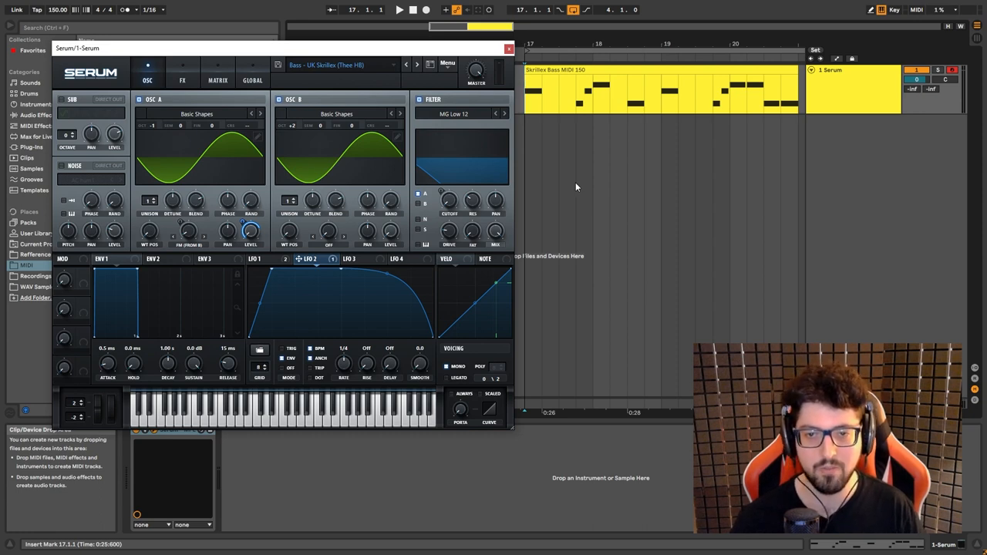
{"action": "left_click", "coordinate": [399, 9]}
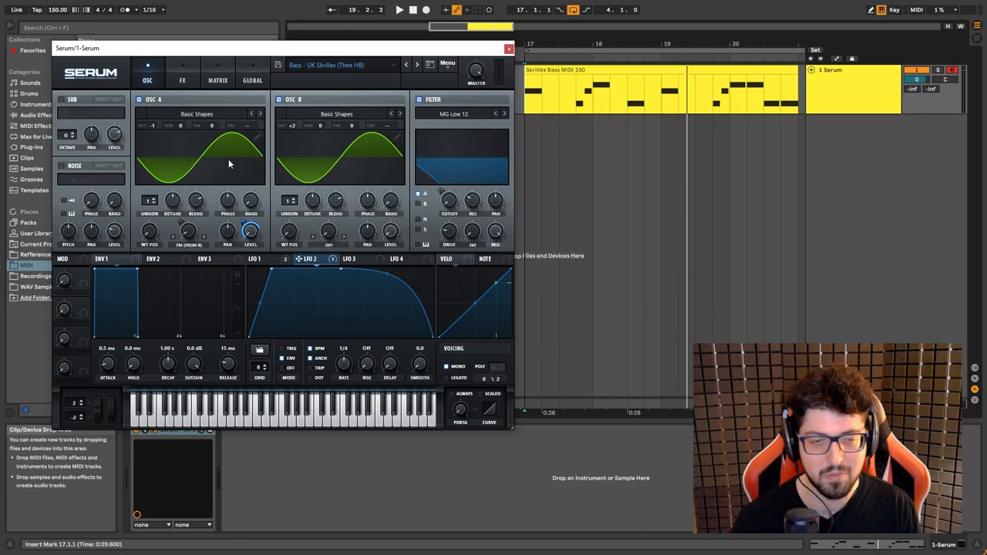
Inspect the FX rack with its SoftClip distortion, then return to the oscillator page
{"action": "left_click", "coordinate": [183, 80]}
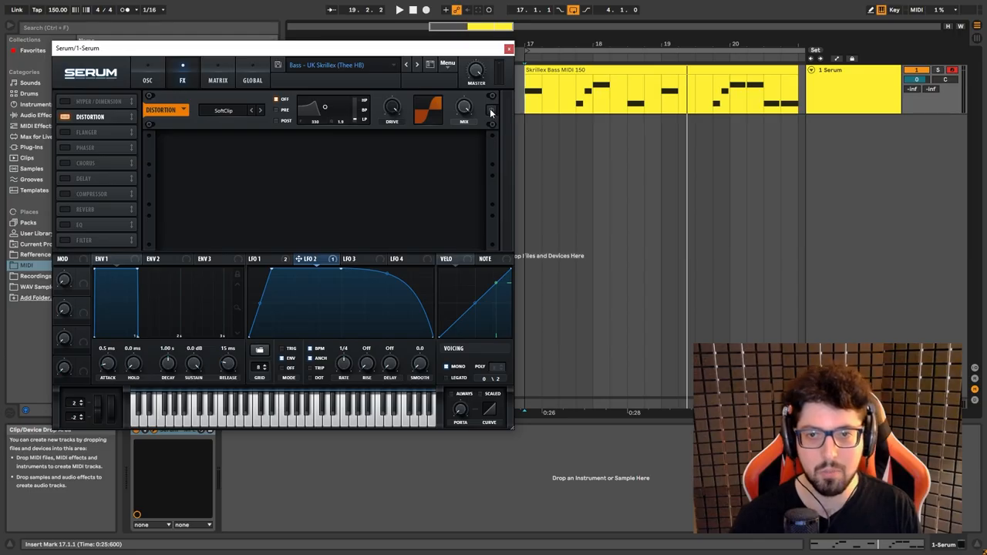
{"action": "mouse_move", "coordinate": [491, 111]}
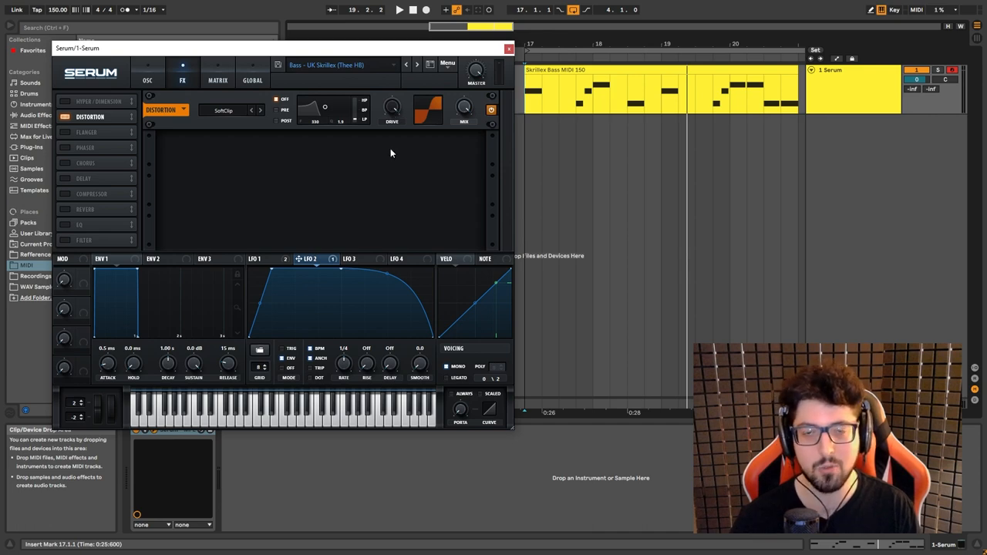
{"action": "mouse_move", "coordinate": [574, 188]}
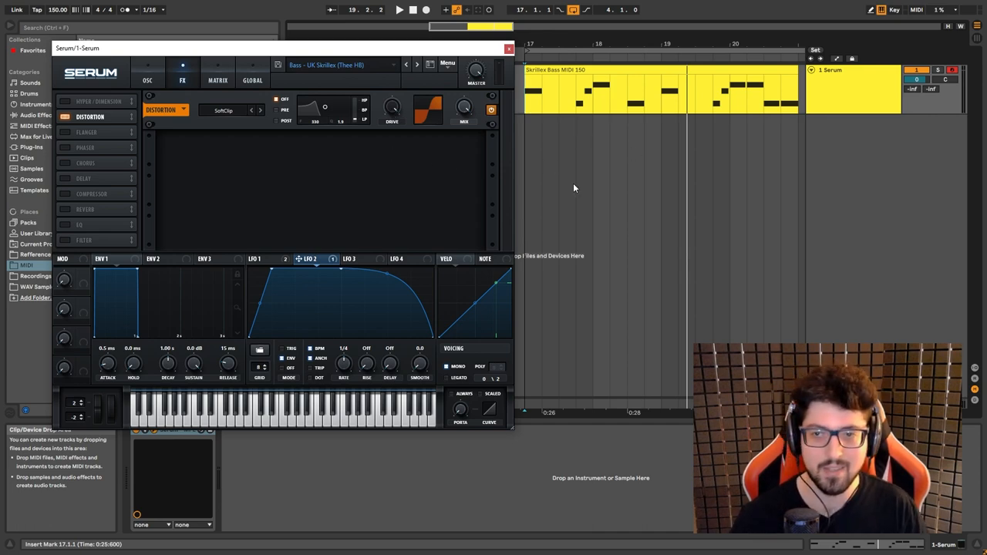
{"action": "left_click", "coordinate": [399, 10]}
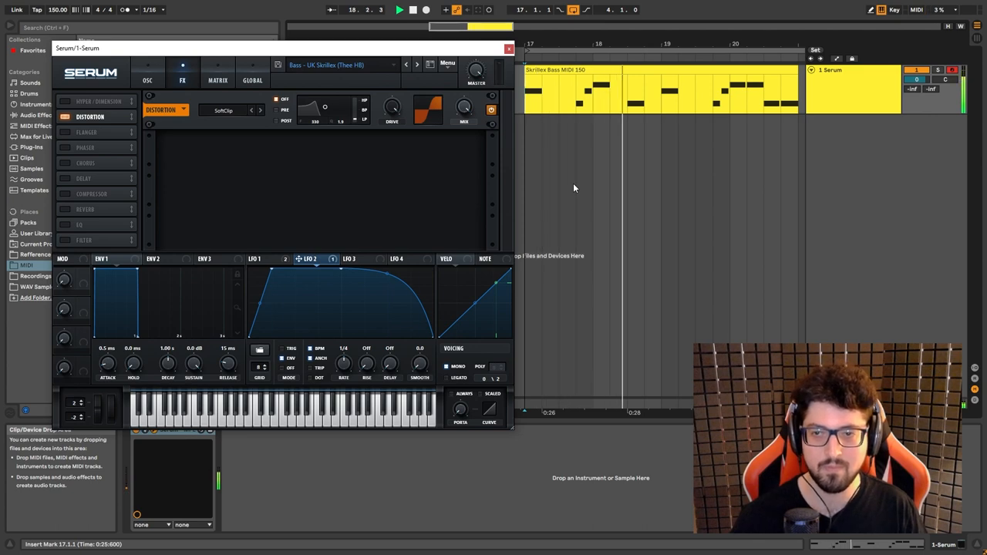
{"action": "left_click", "coordinate": [147, 73]}
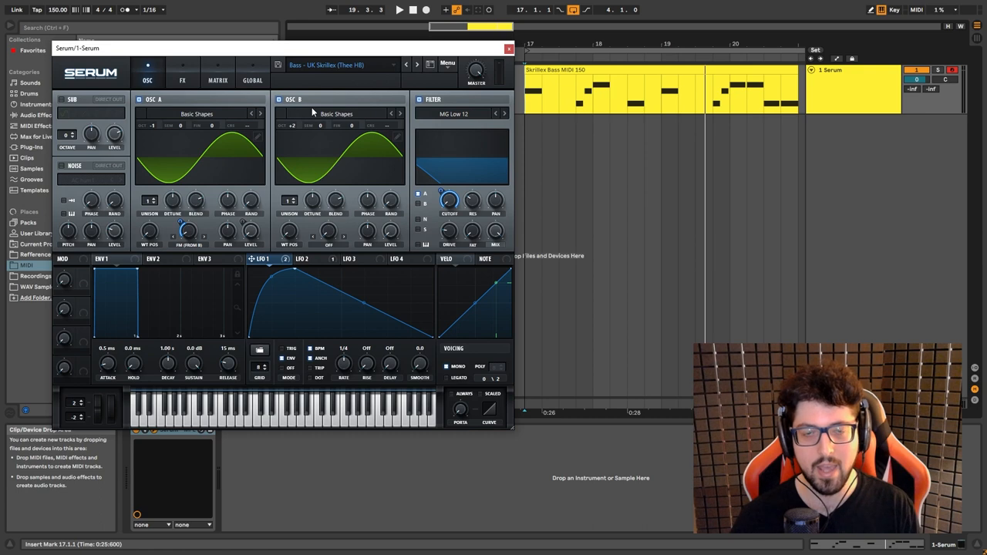
{"action": "mouse_move", "coordinate": [181, 222]}
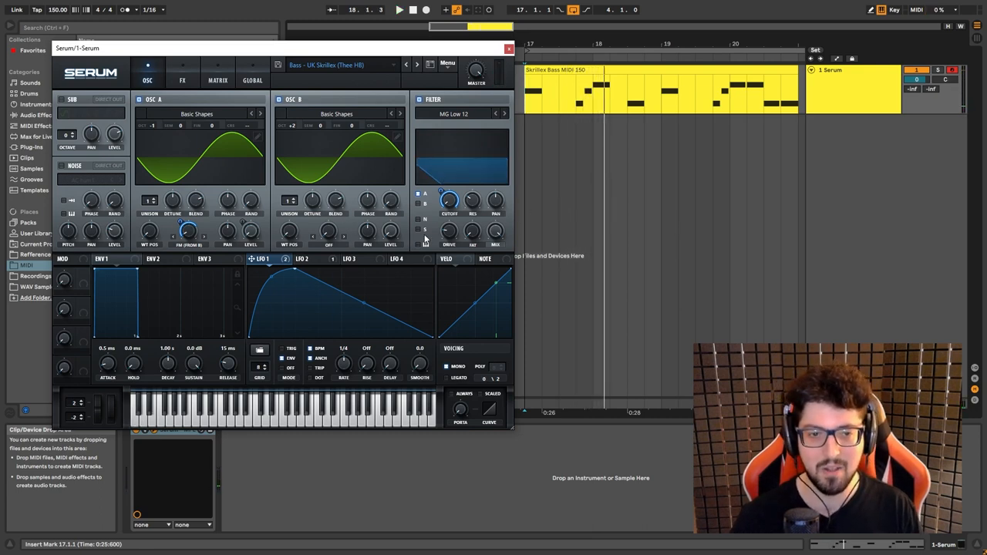
{"action": "mouse_move", "coordinate": [321, 255]}
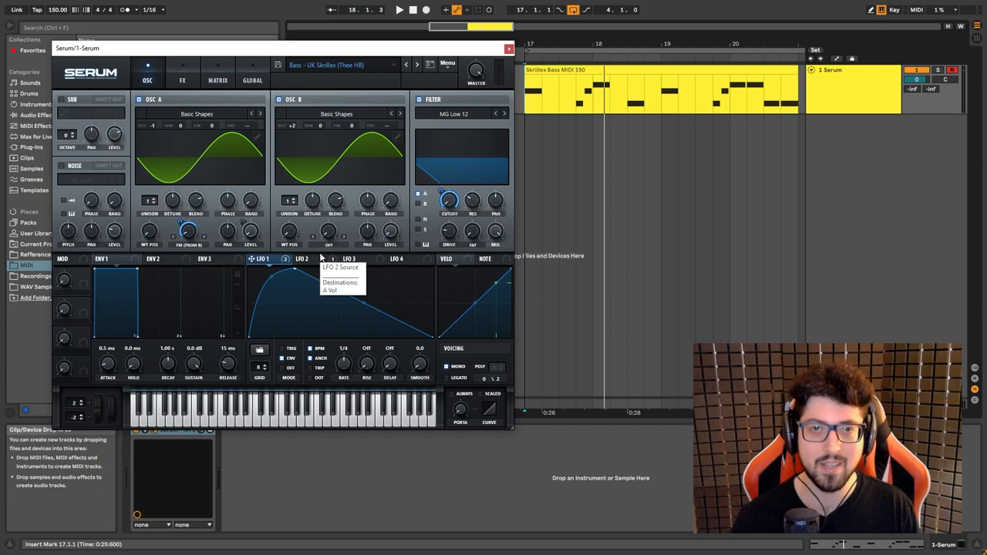